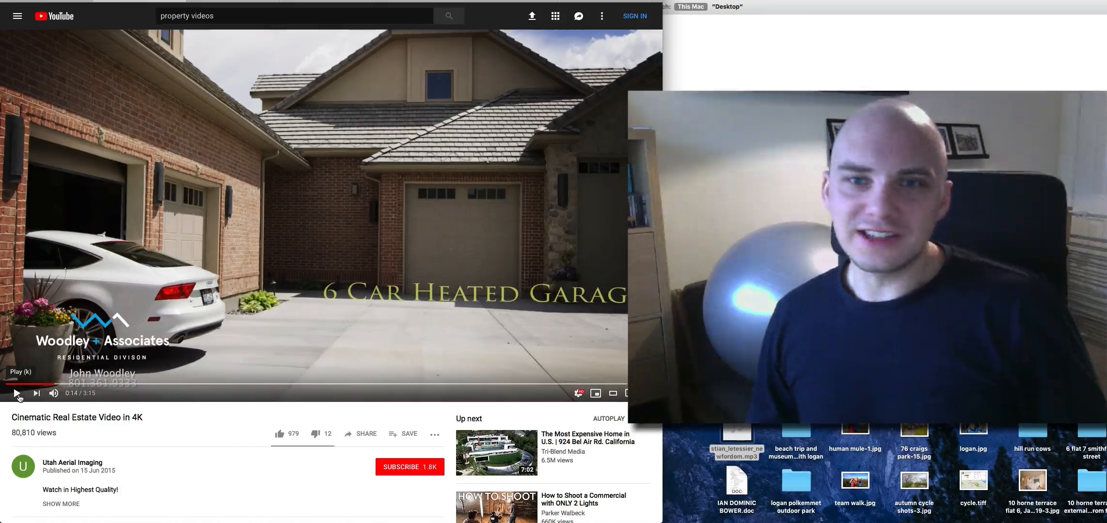
Play 'Cinematic Real Estate Video in 4K' until about 1:35, the aerial shot of the house.
click(16, 394)
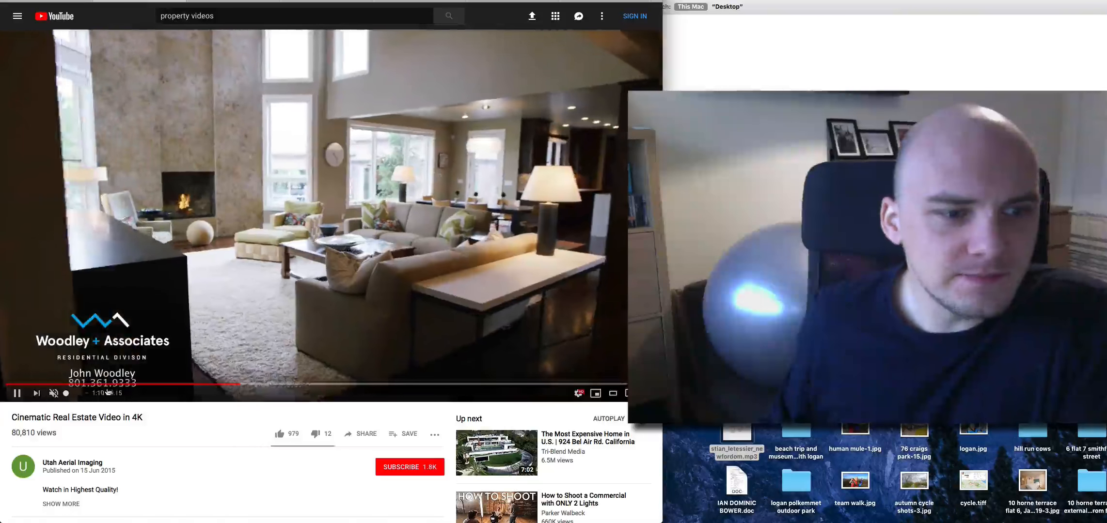
mouse_move(161, 386)
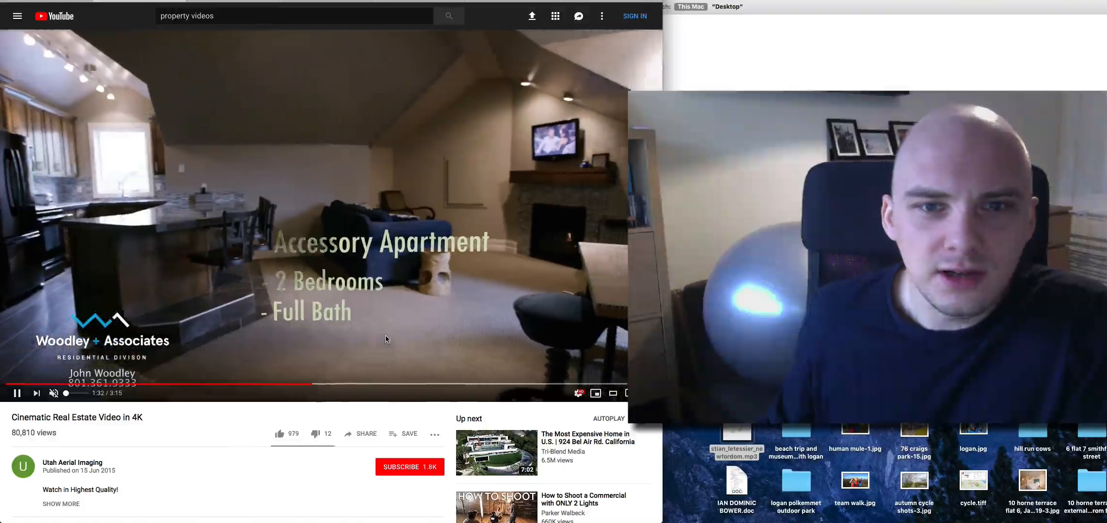
mouse_move(338, 386)
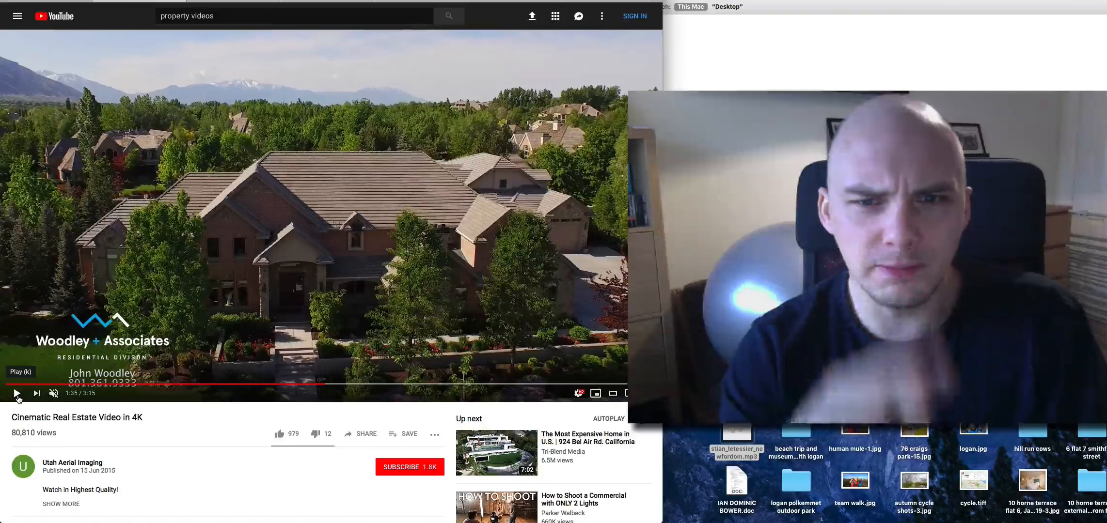
click(17, 394)
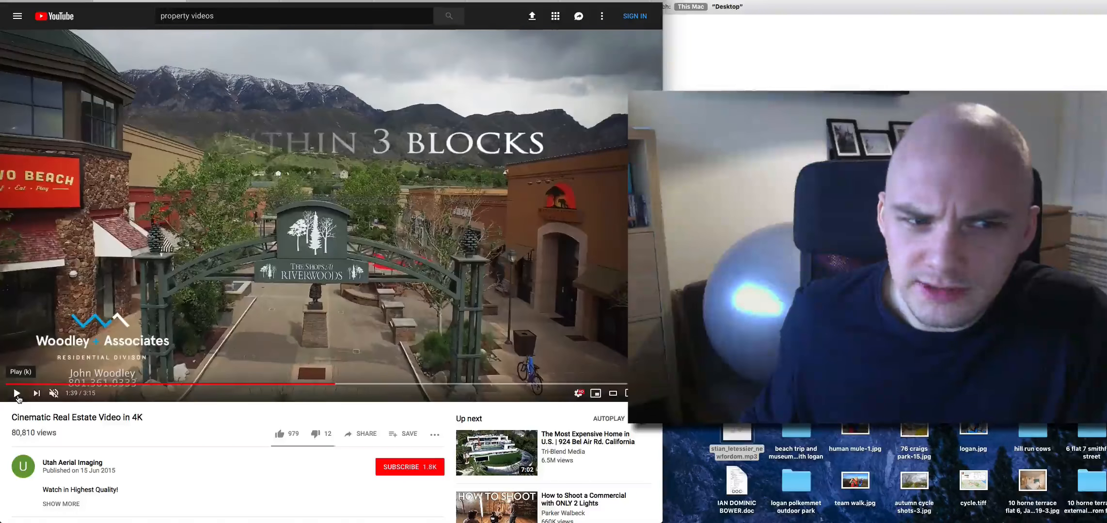
click(17, 393)
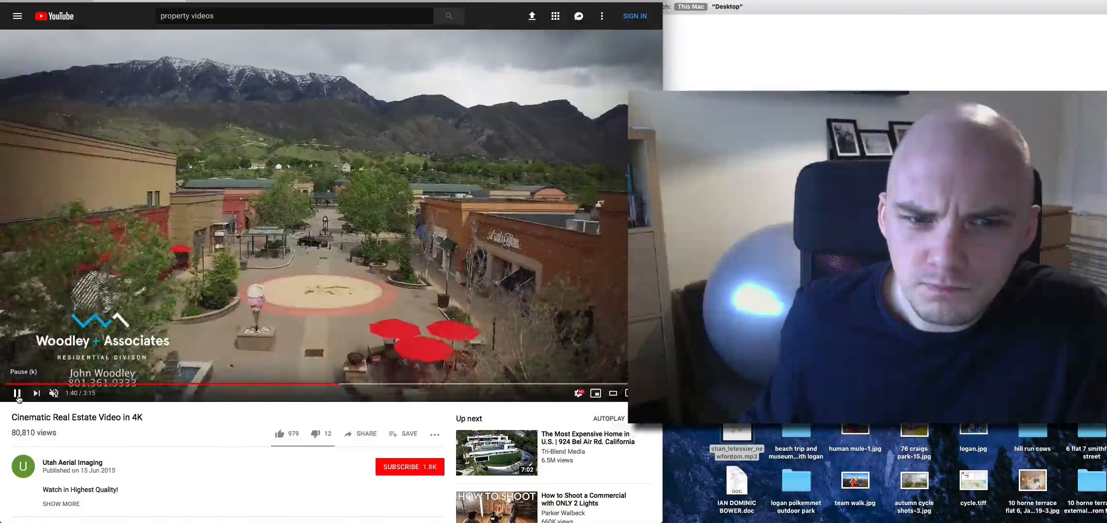
click(18, 394)
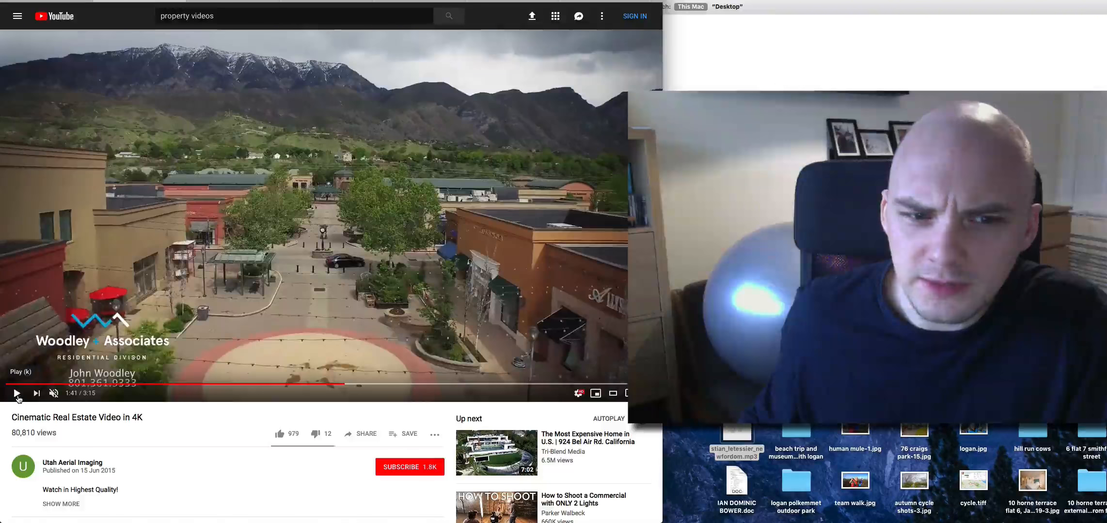
click(17, 394)
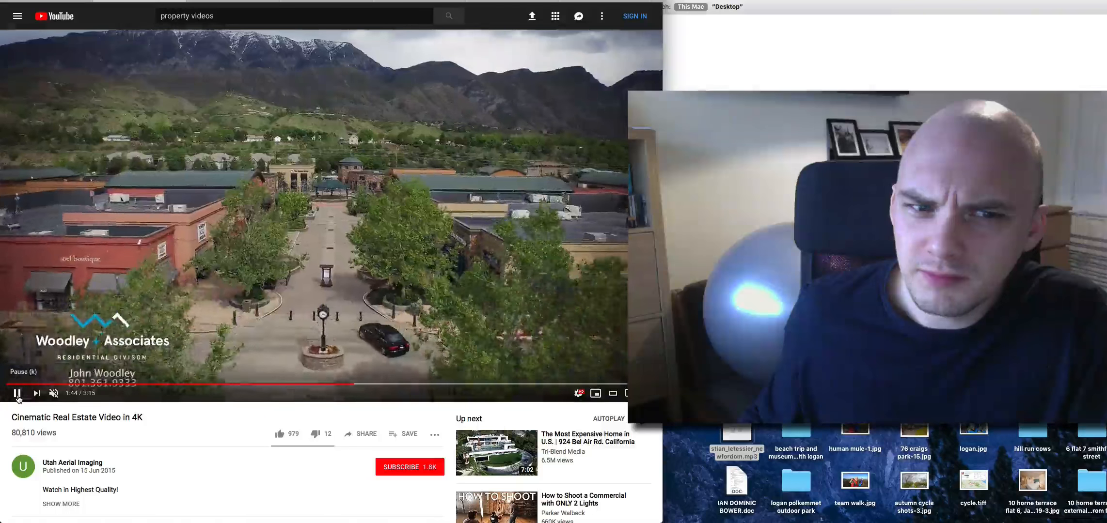
click(18, 393)
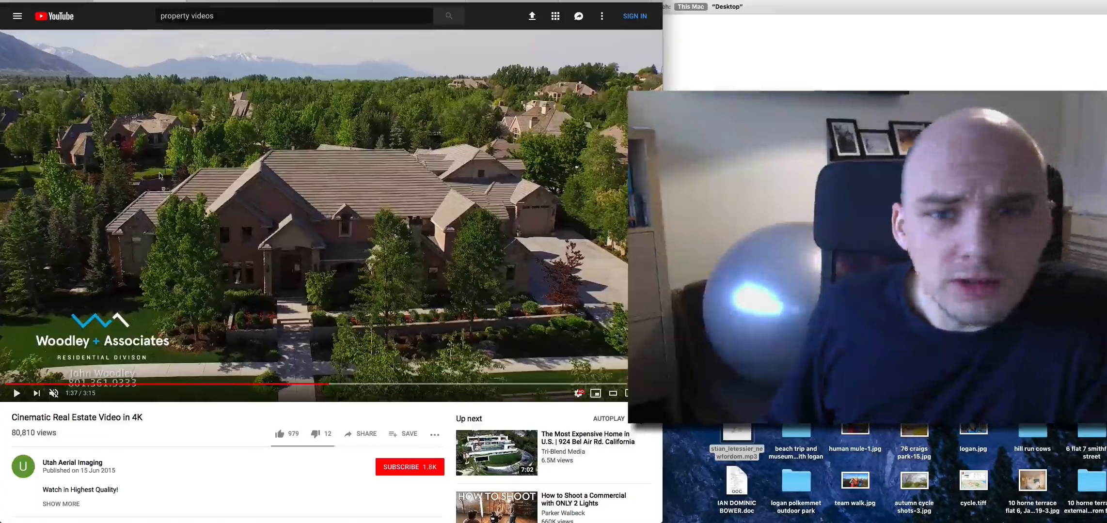
Resume the real estate video and pause at 1:38 on The Shops at Riverwoods drone shot.
click(17, 394)
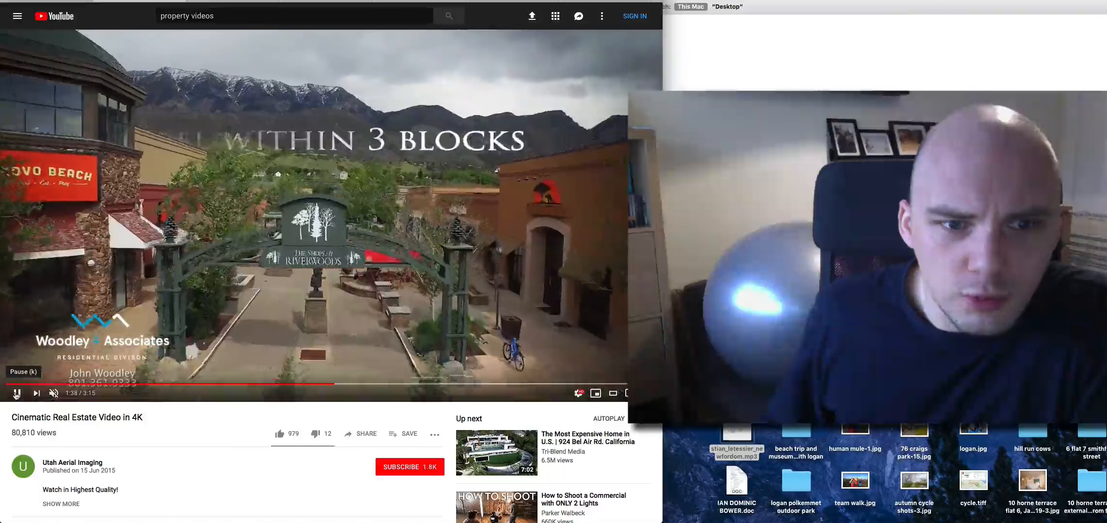
click(16, 394)
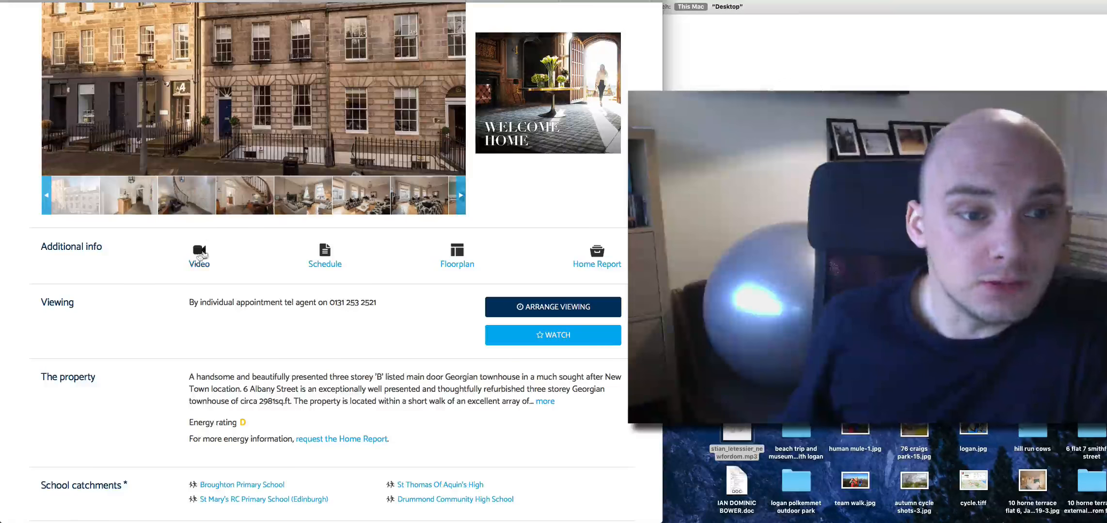
Play the 6 Albany Street Vimeo walkthrough from the listing's Video link, jumping to an early point.
click(199, 254)
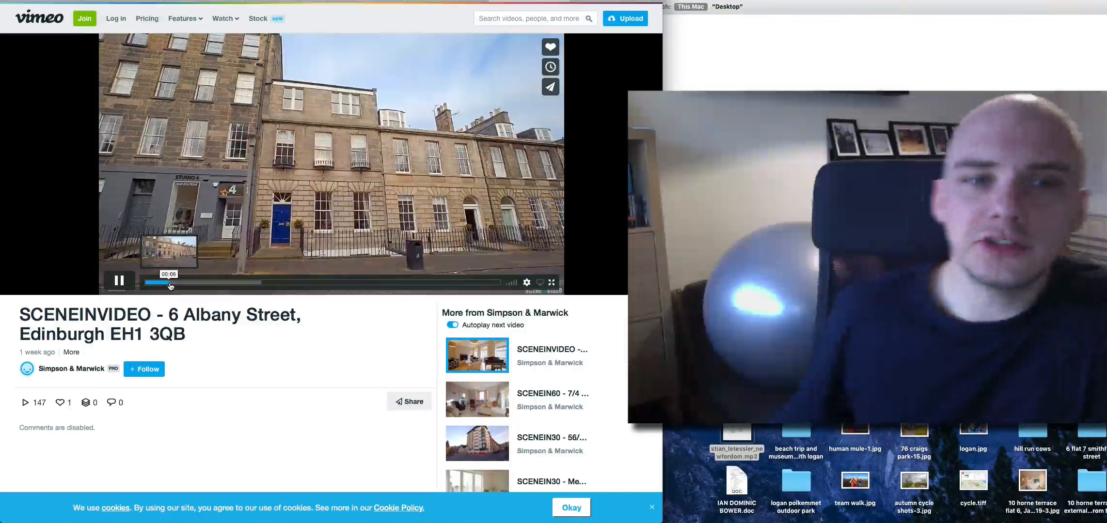
click(119, 280)
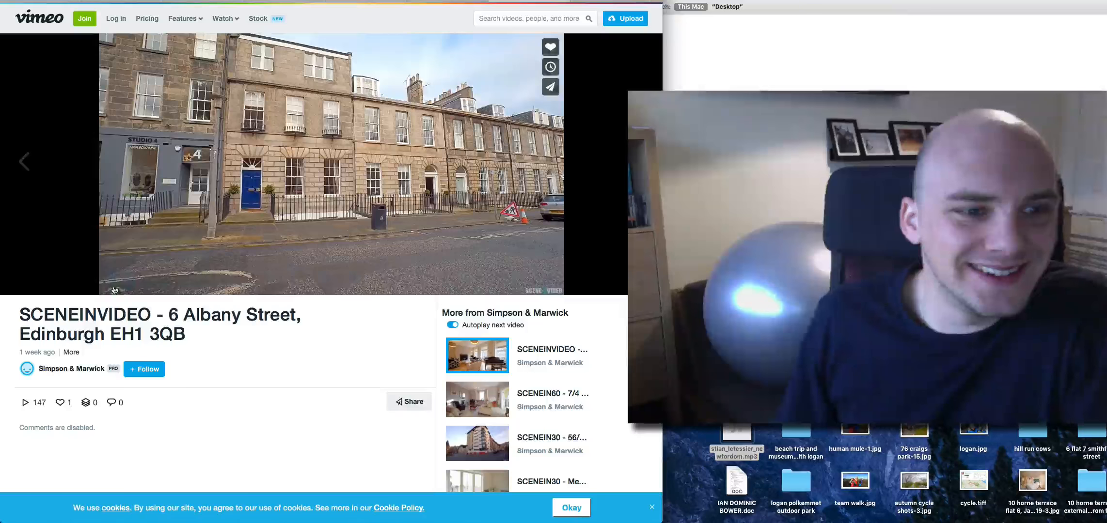
click(116, 281)
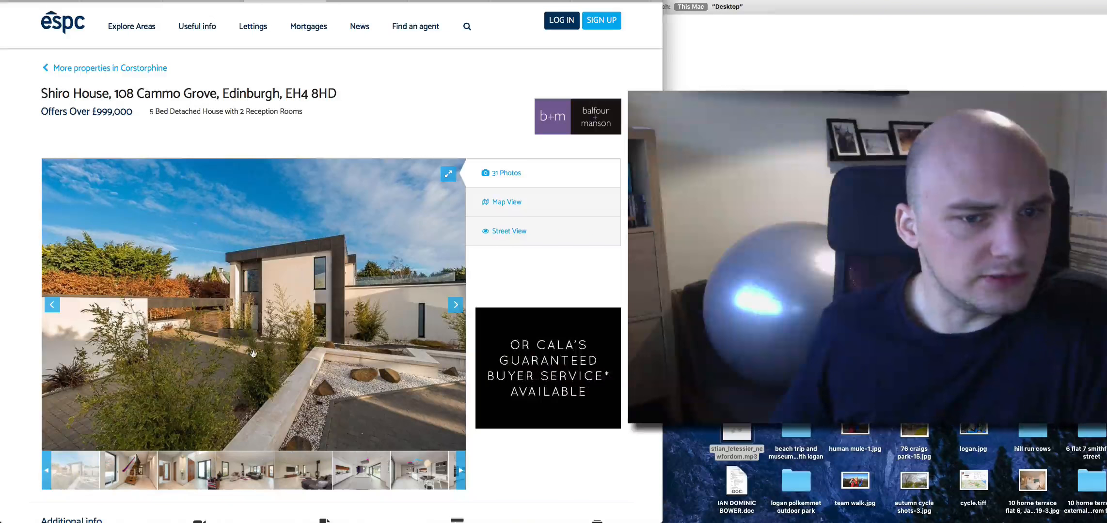
Scroll the Shiro House, 108 Cammo Grove listing (offers over £999,000).
scroll(down, 3)
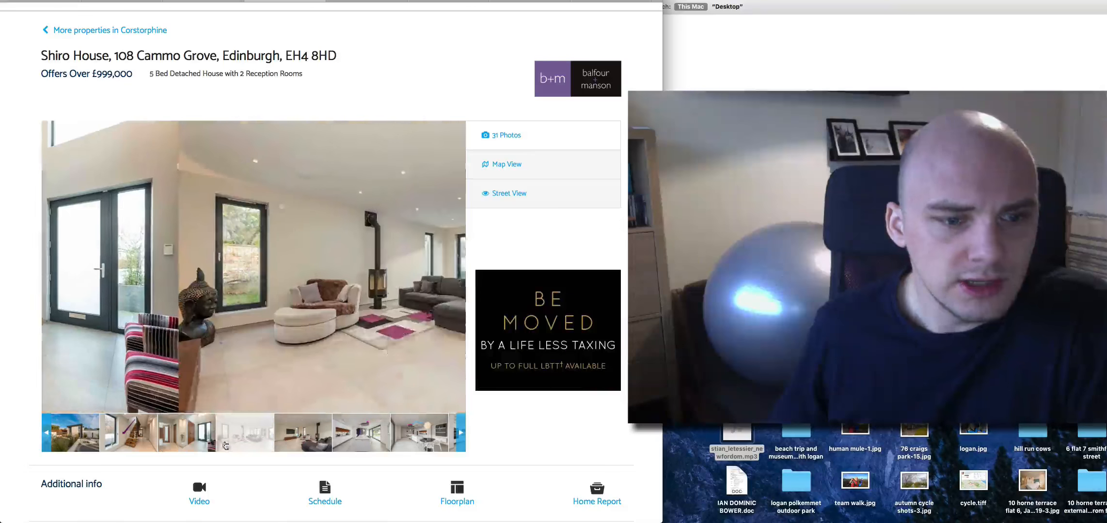
Open the Shiro House video player from the Video link under Additional info.
click(199, 488)
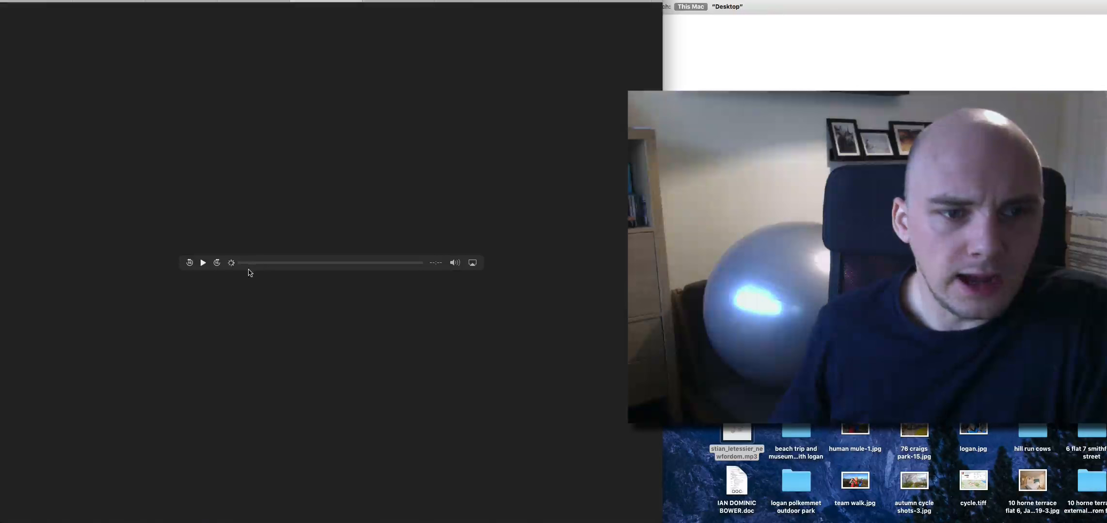
click(202, 263)
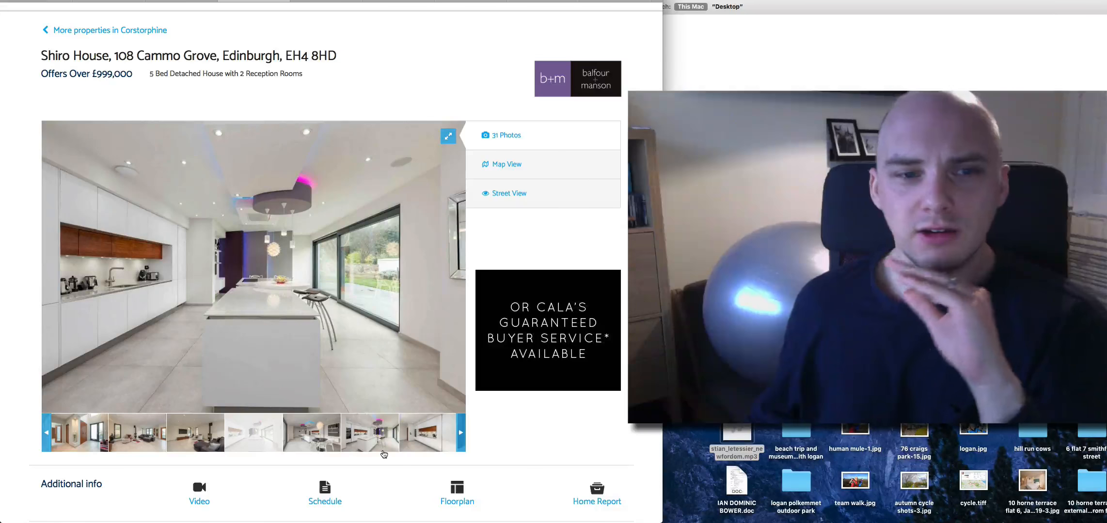
mouse_move(366, 451)
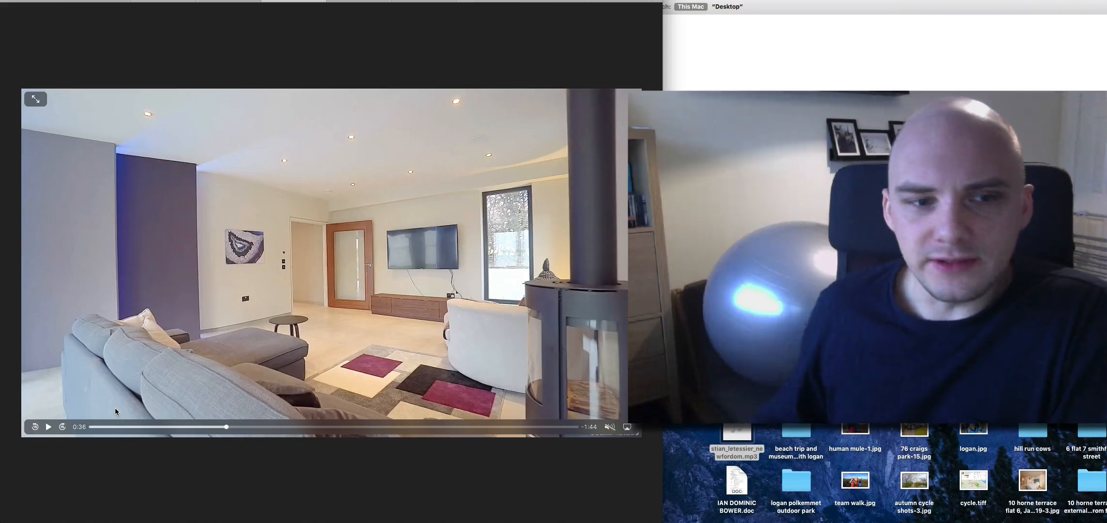
Pause and resume the Shiro House walkthrough, playing it to about 1:58 on the garden path.
click(48, 427)
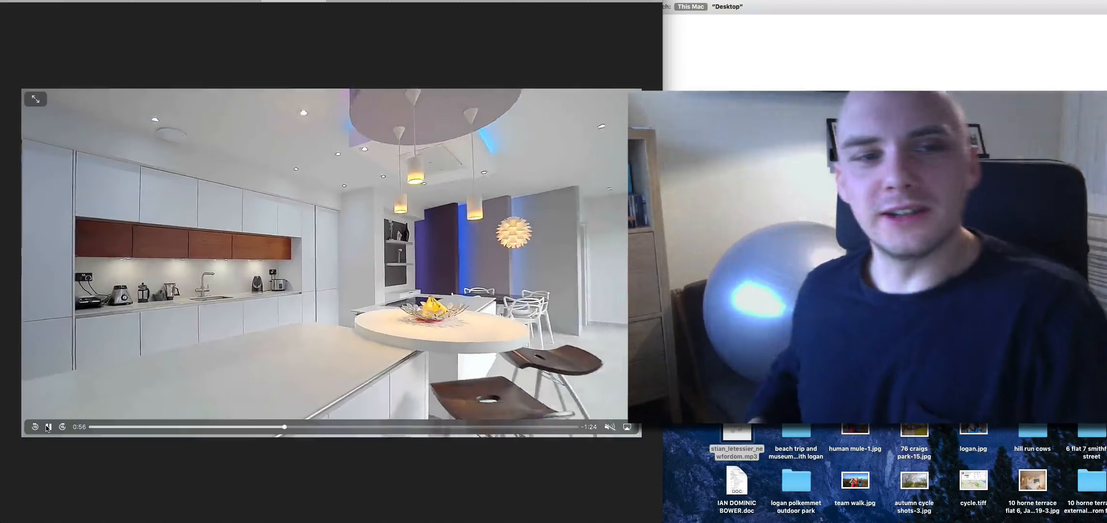
click(49, 428)
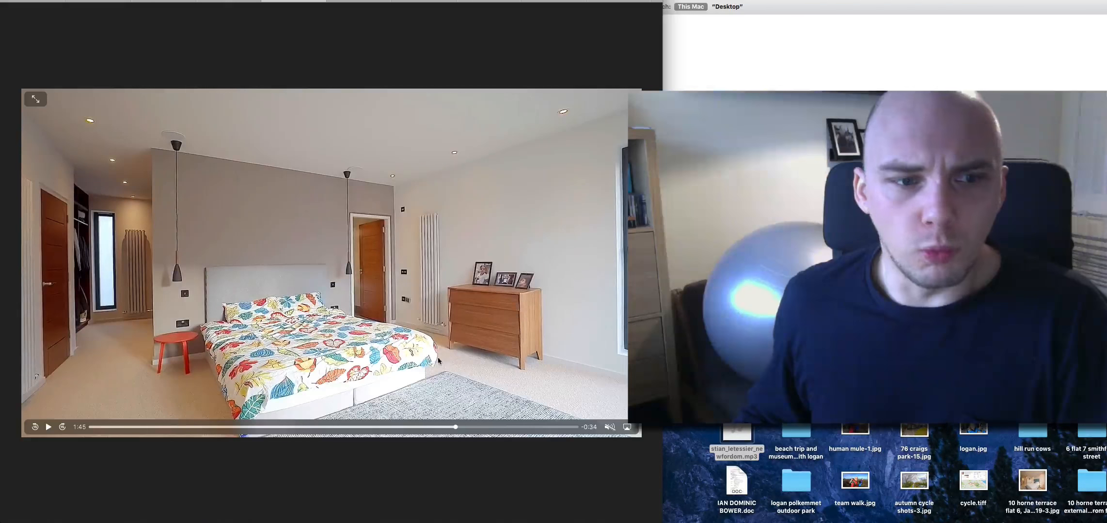
click(49, 427)
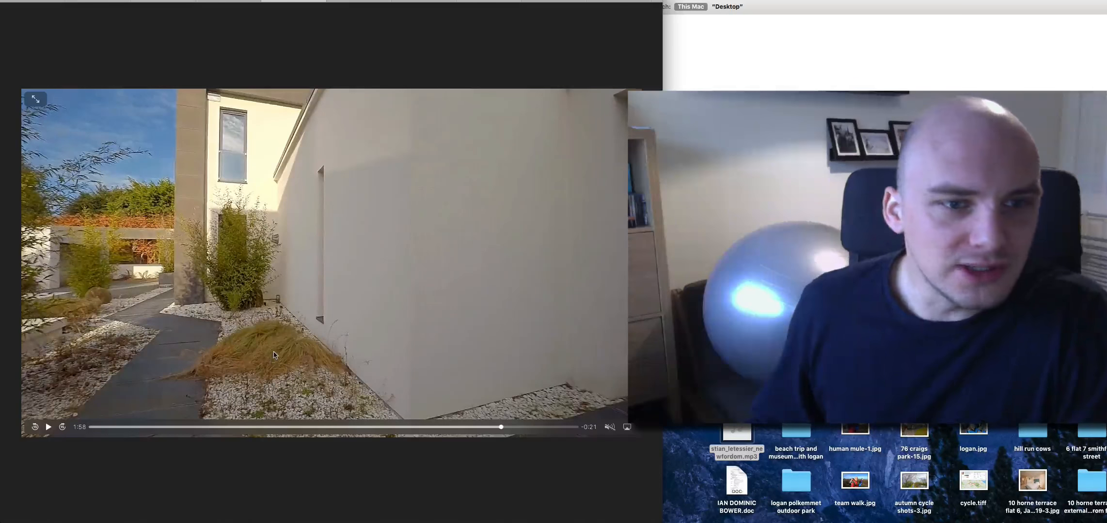
mouse_move(71, 421)
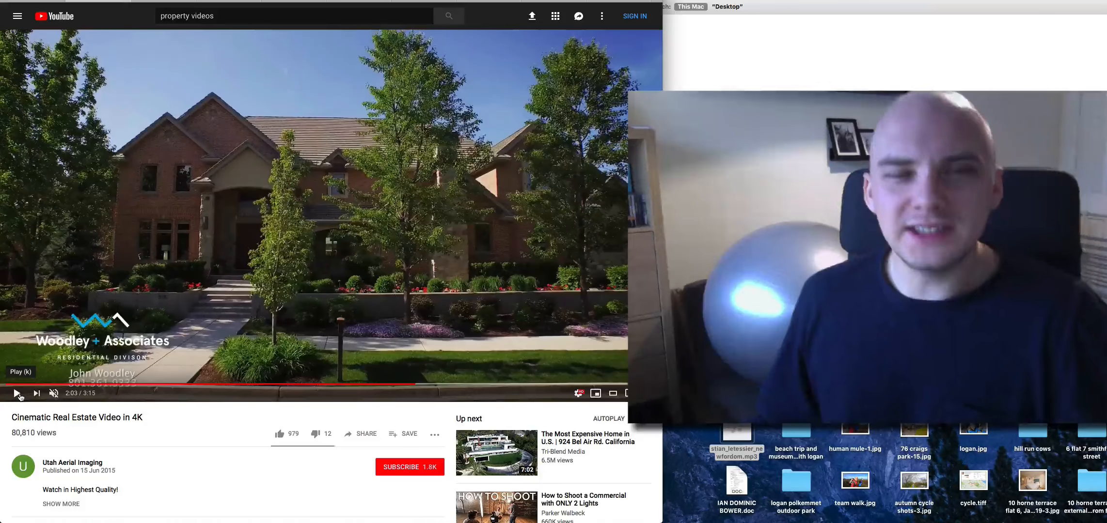
Resume, pause on the garden shots, and resume the YouTube video to the 2:08 fire pit shot.
click(18, 394)
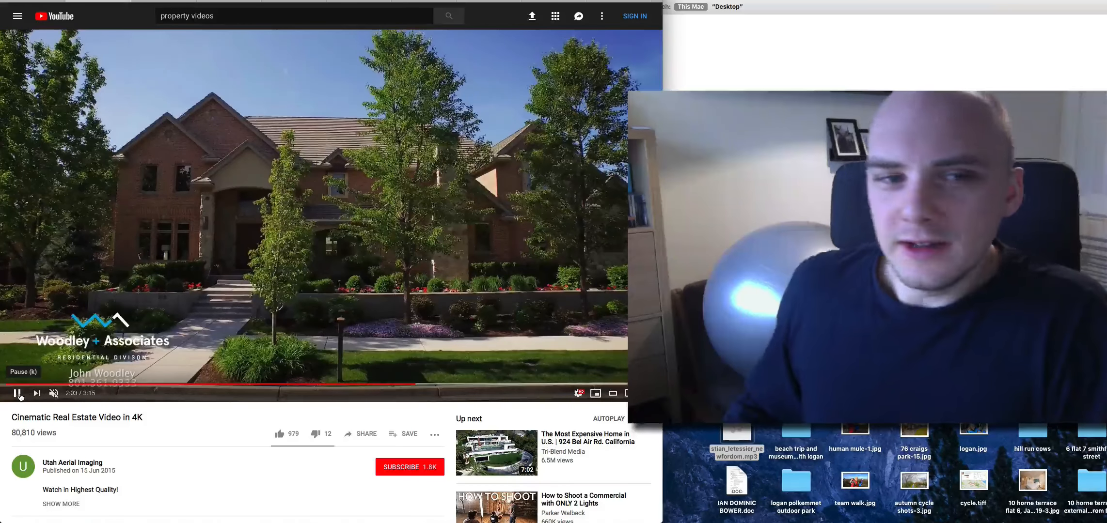
click(18, 395)
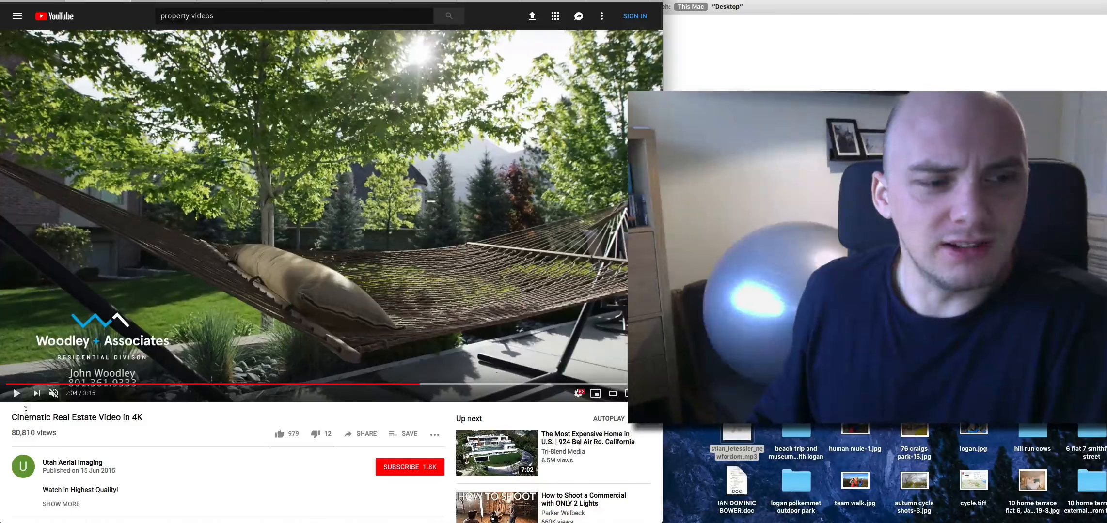
click(18, 394)
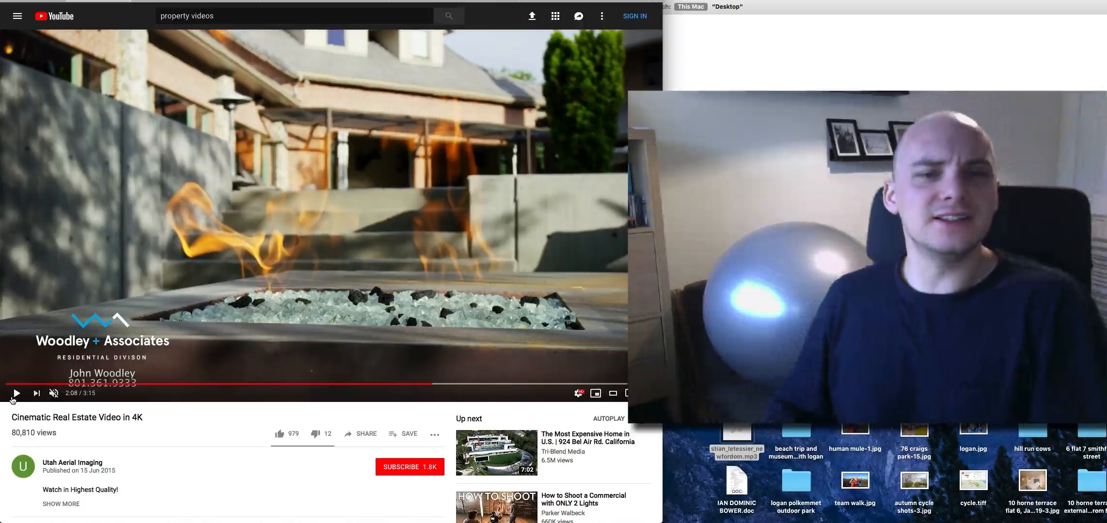
mouse_move(16, 400)
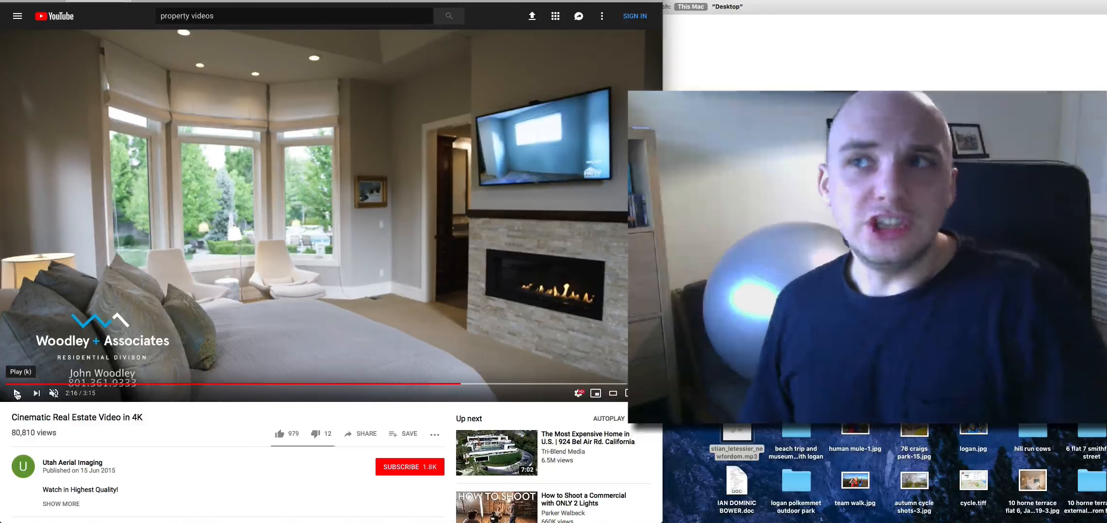
Toggle playback through the bedroom and games room shots, restarting near 0:14's six-car garage.
click(18, 394)
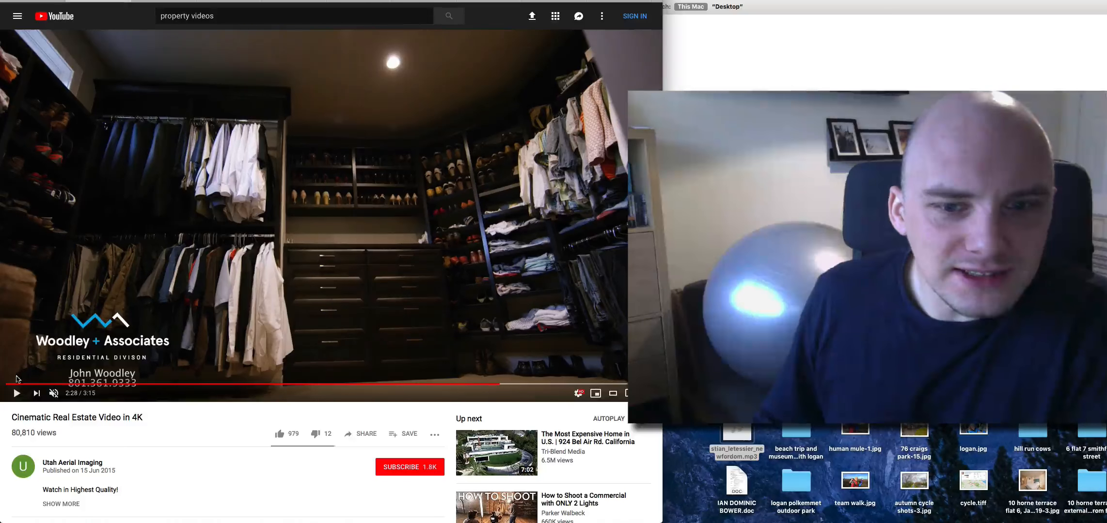
mouse_move(17, 393)
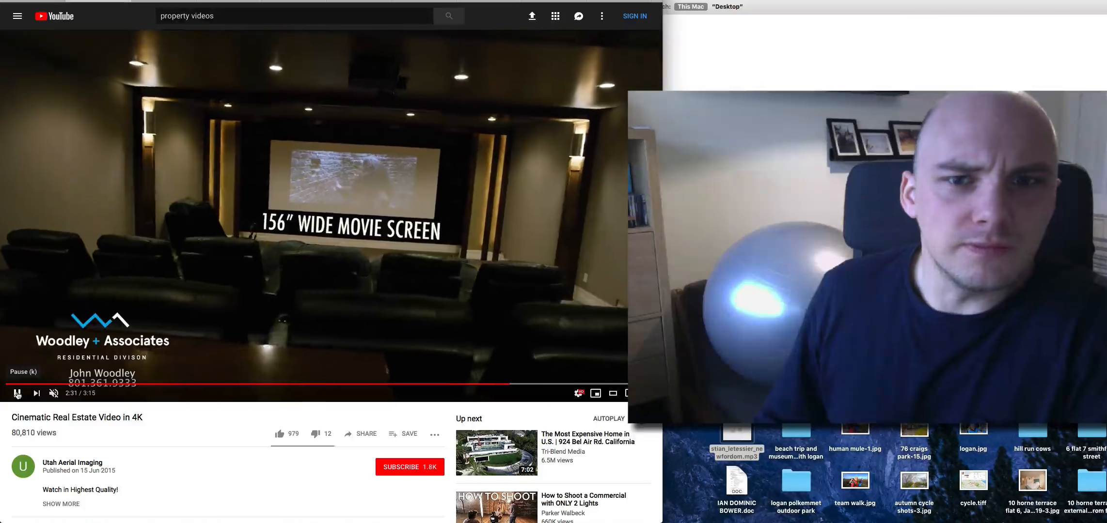
click(18, 394)
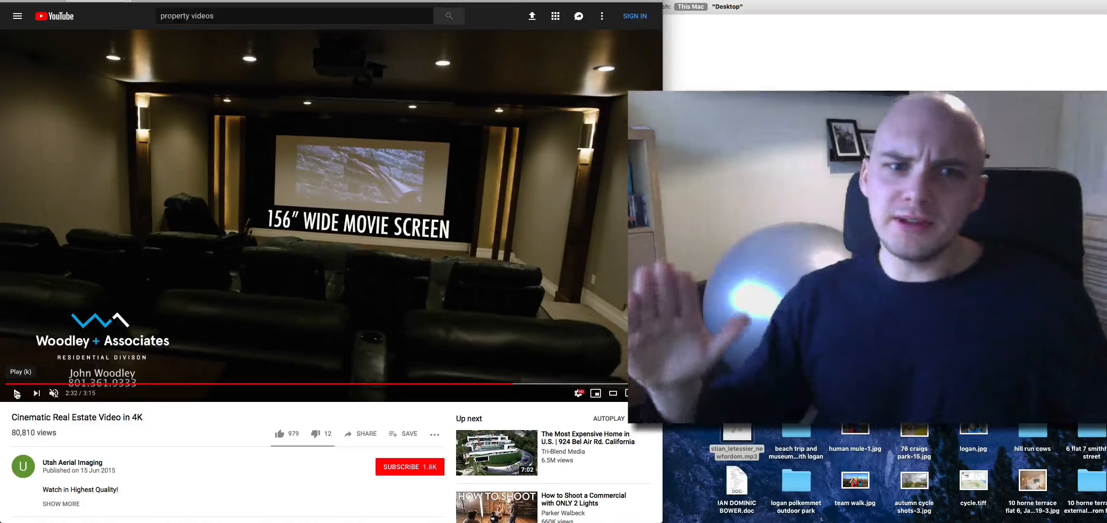
click(17, 393)
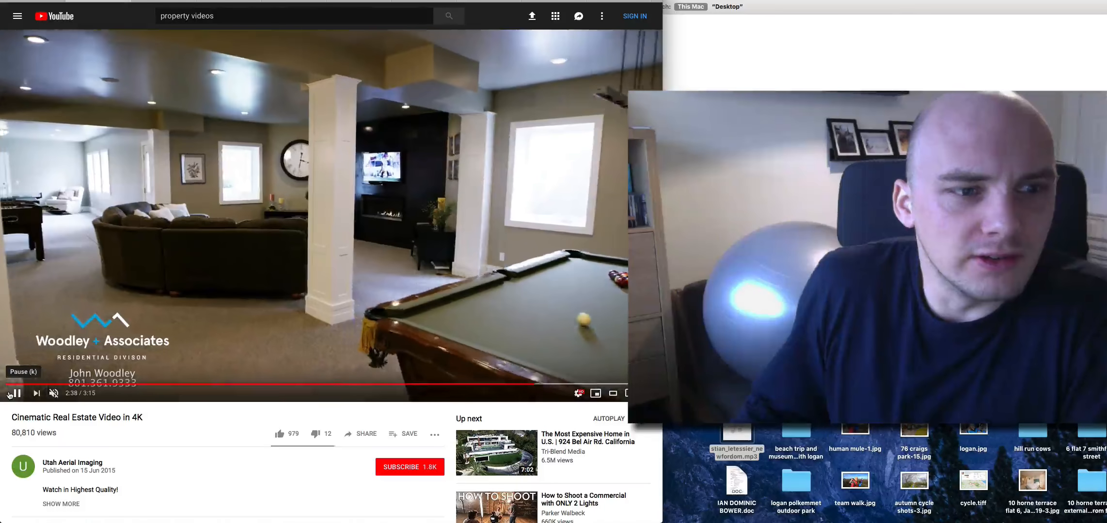
click(13, 393)
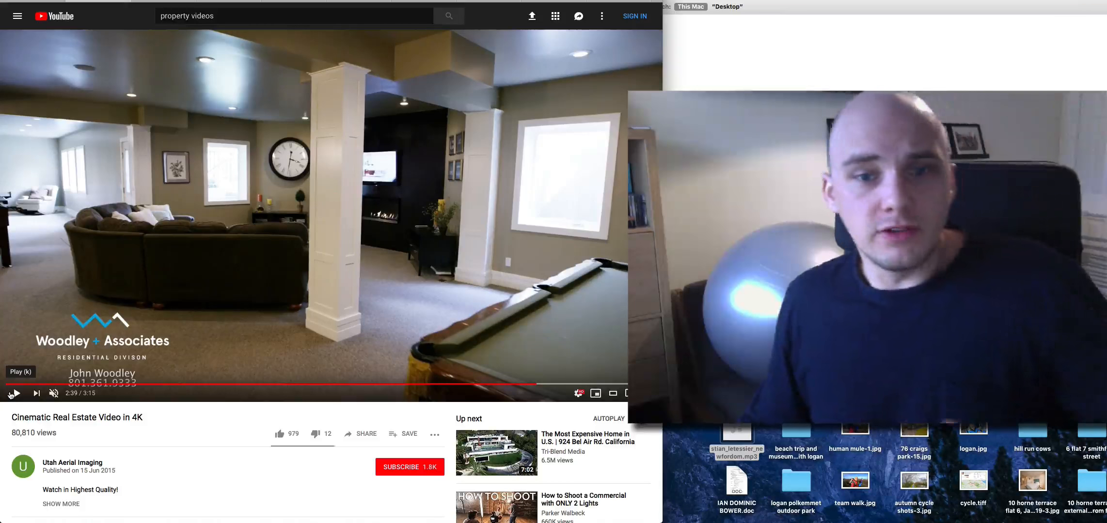
click(14, 394)
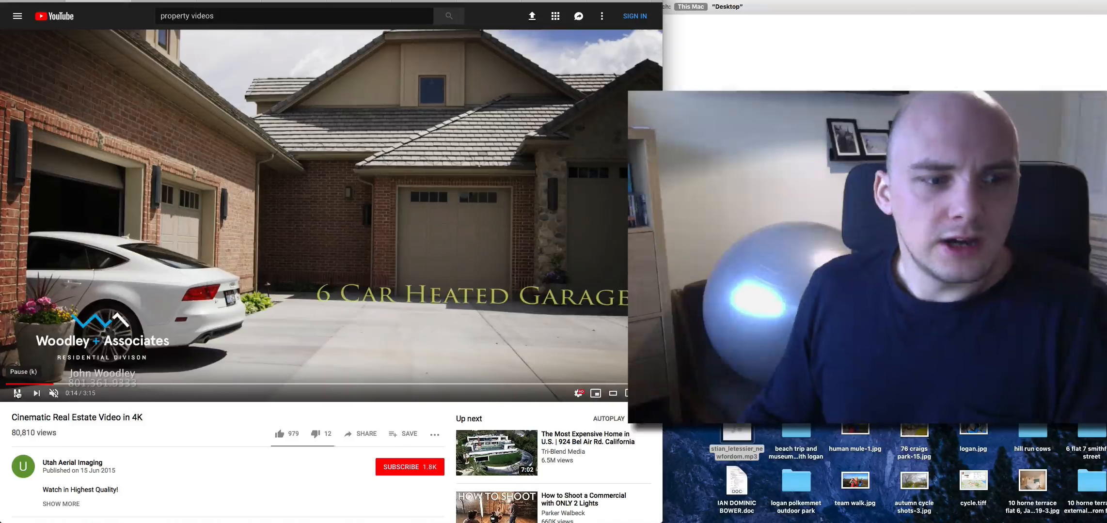
Pause and resume past the Salt Water Pool & Spa and outdoor kitchen to the gym at 0:34.
click(18, 394)
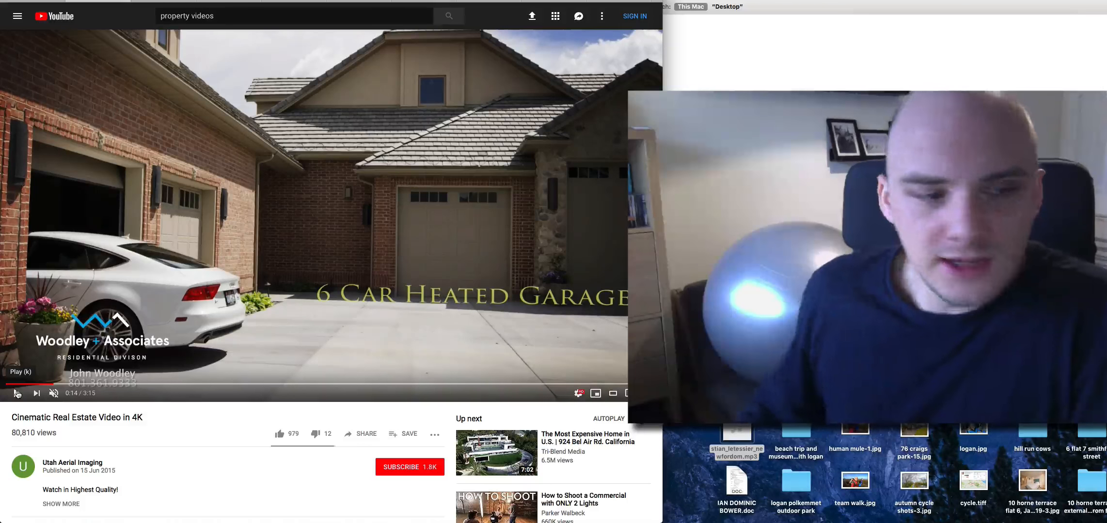
click(17, 393)
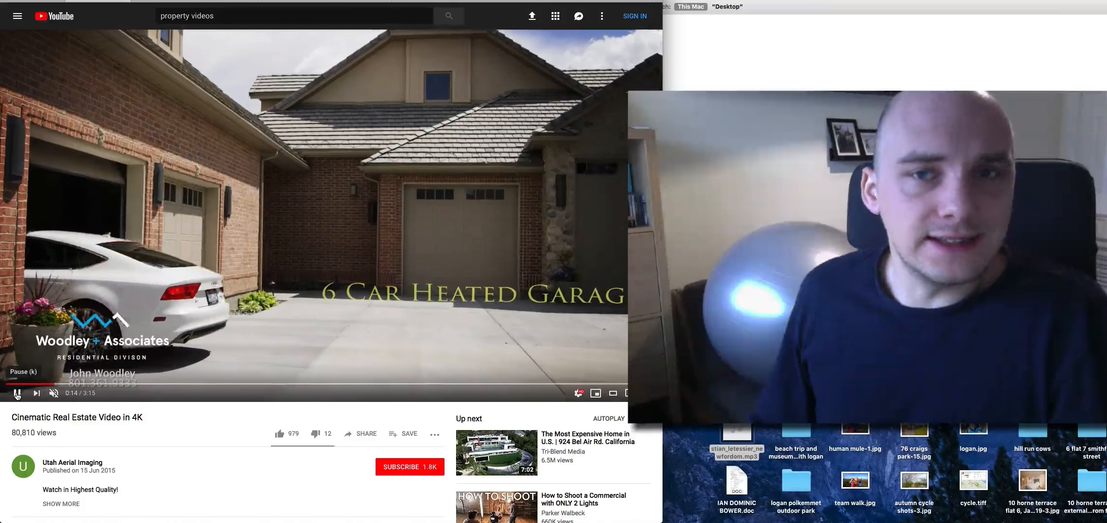
click(17, 393)
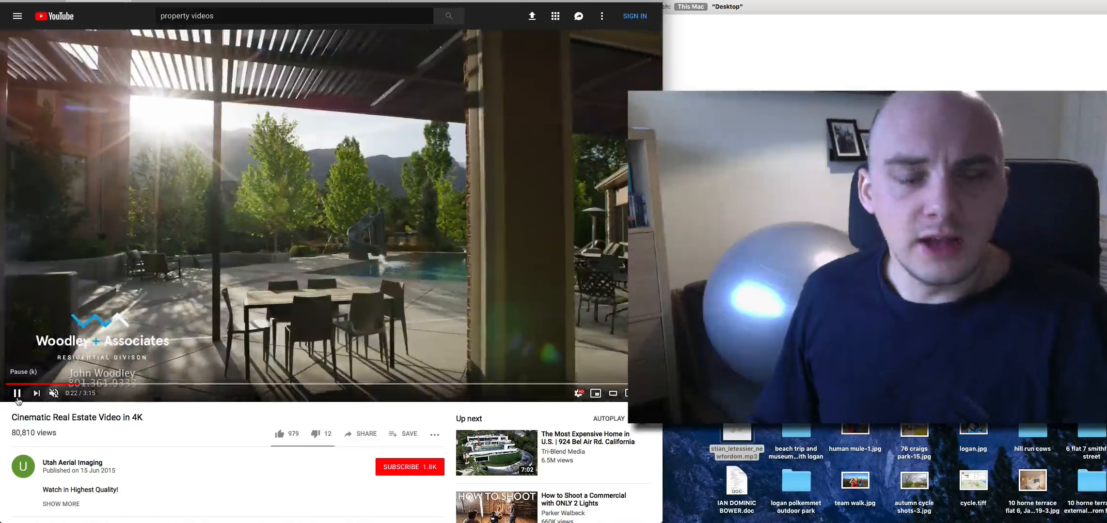
click(17, 393)
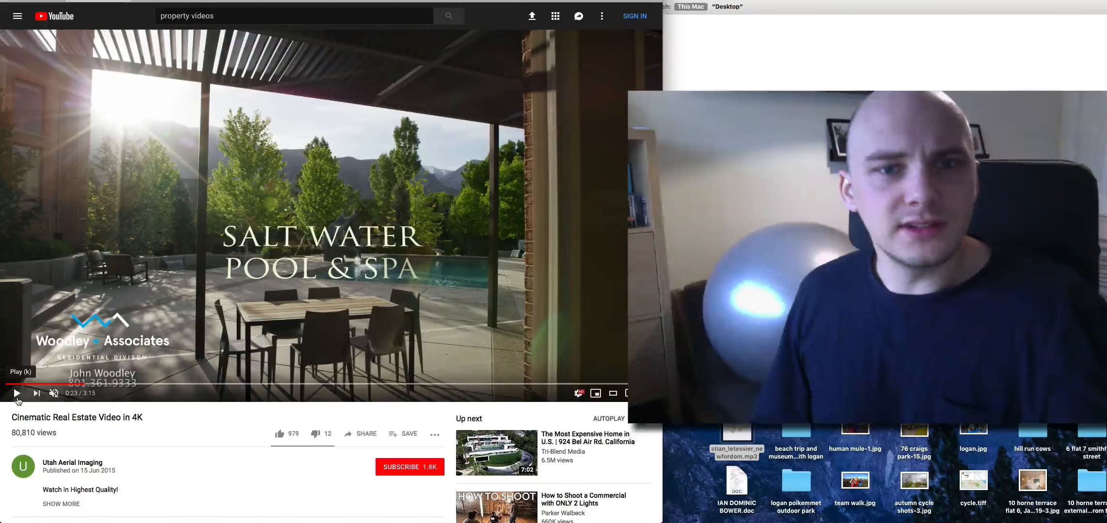
click(16, 393)
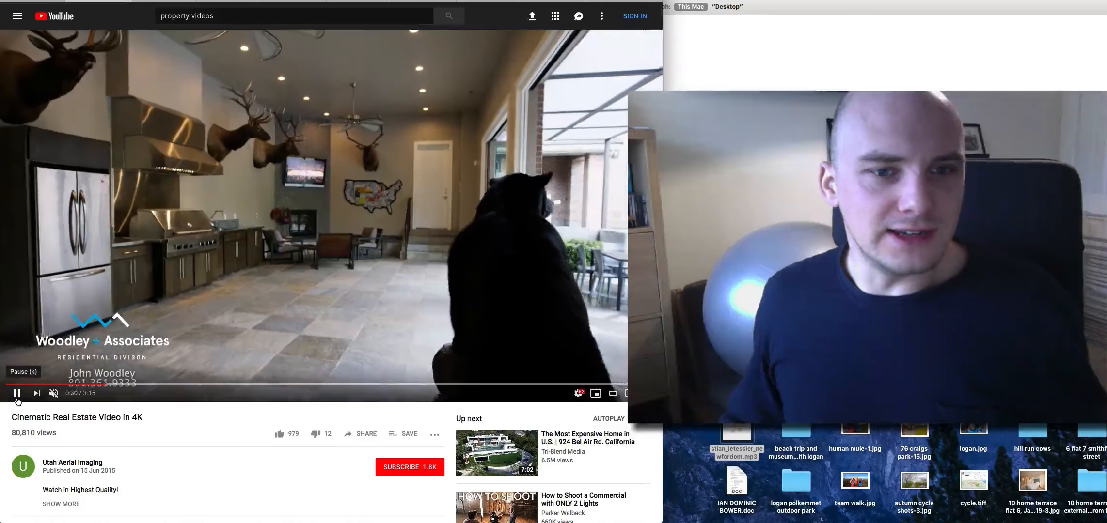
click(19, 394)
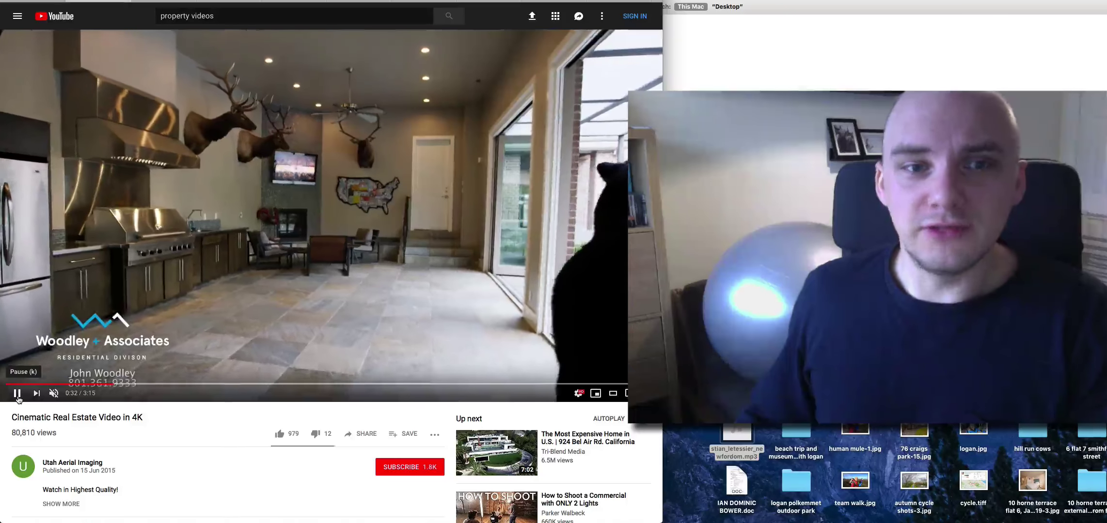
click(18, 394)
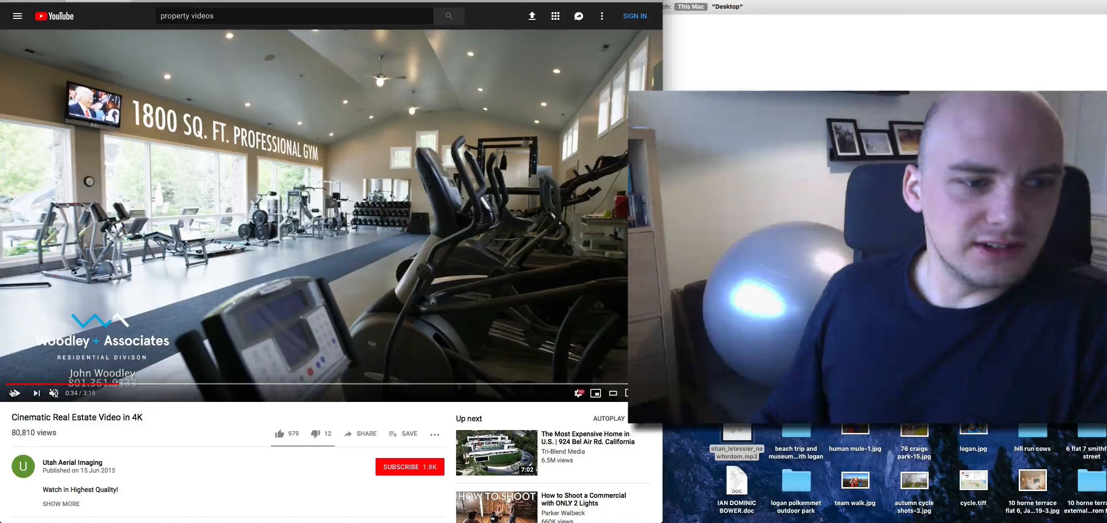
Switch from YouTube to the ESPC listing for Airybank, Quarrybank, Cousland (offers over £995,000).
click(19, 394)
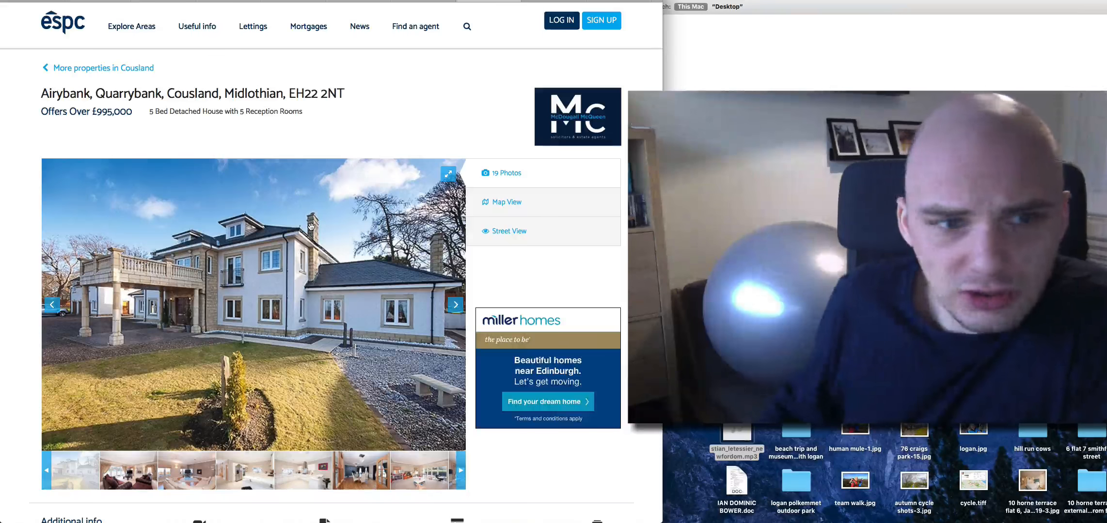
Scroll the Airybank listing down to the Additional info and Viewing sections.
scroll(down, 3)
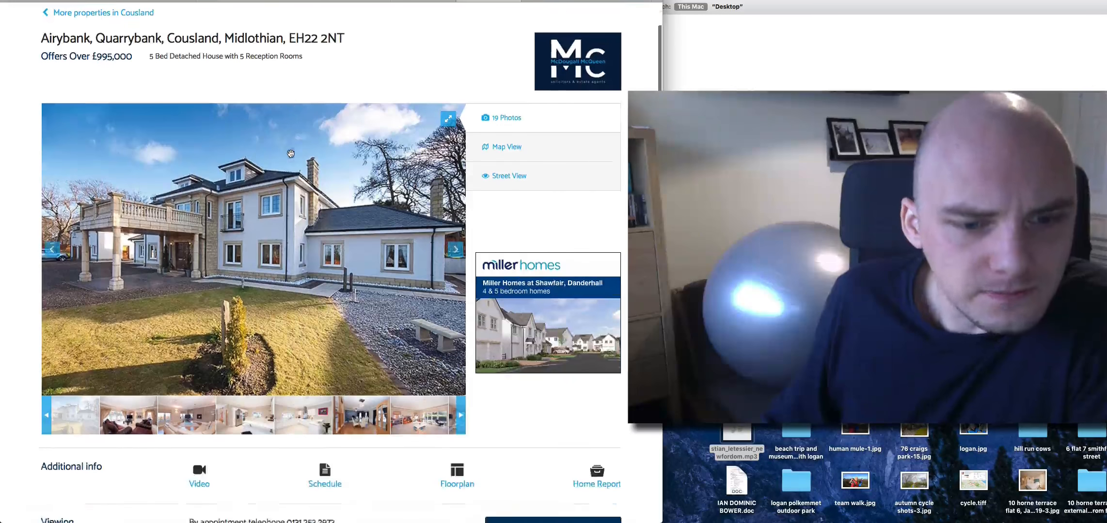
scroll(down, 3)
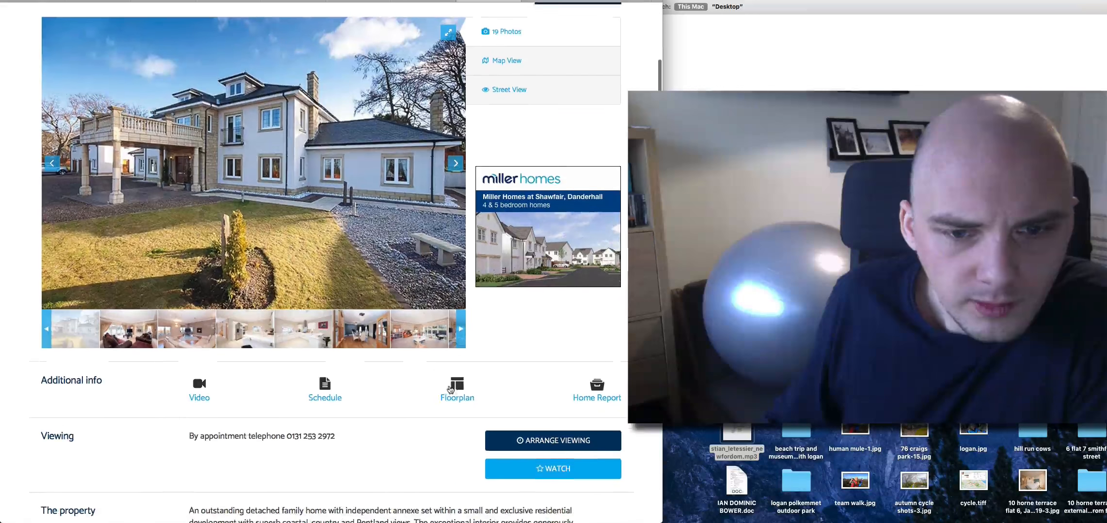
click(456, 384)
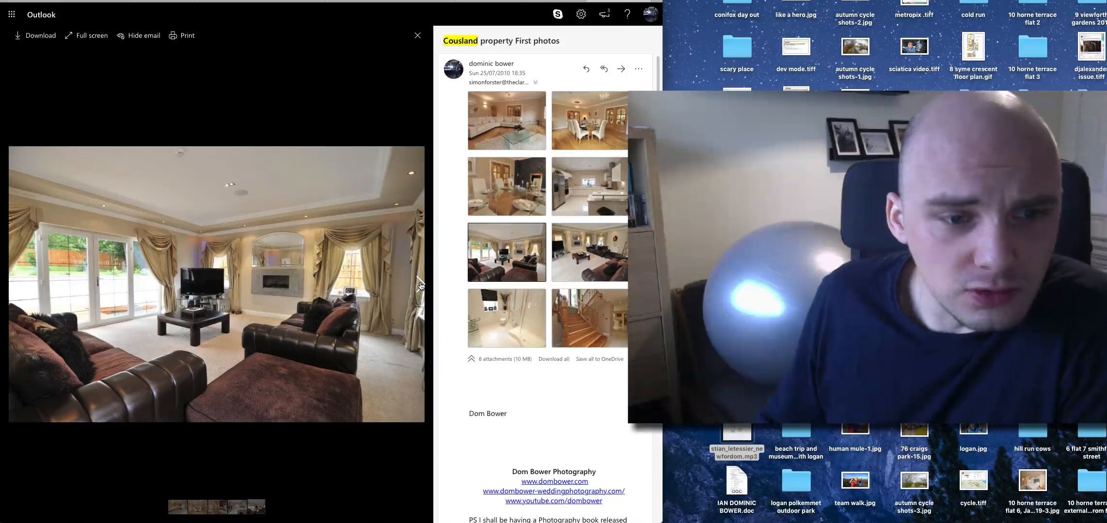
mouse_move(520, 112)
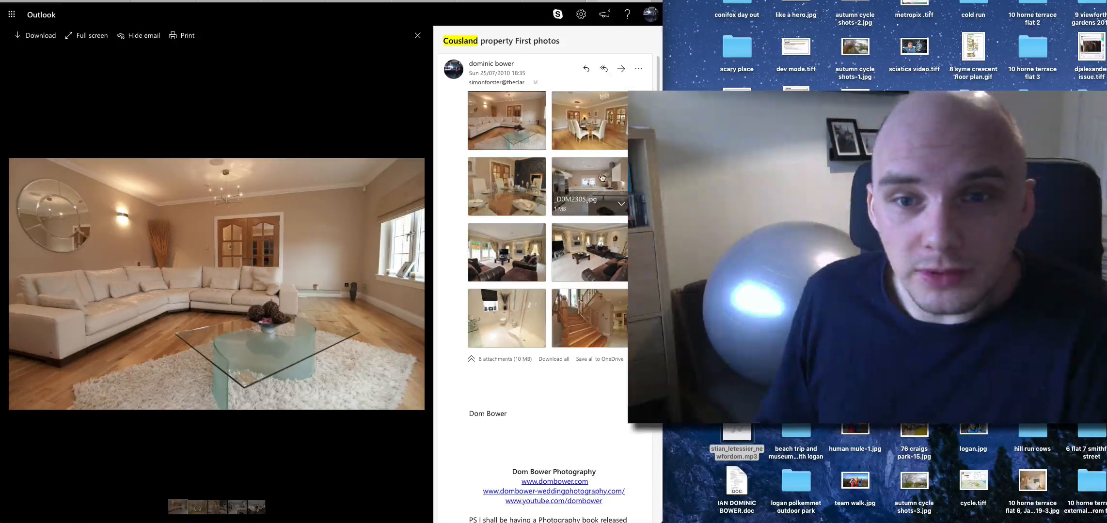
Preview another Cousland property photo from the email's attachment thumbnails.
click(506, 186)
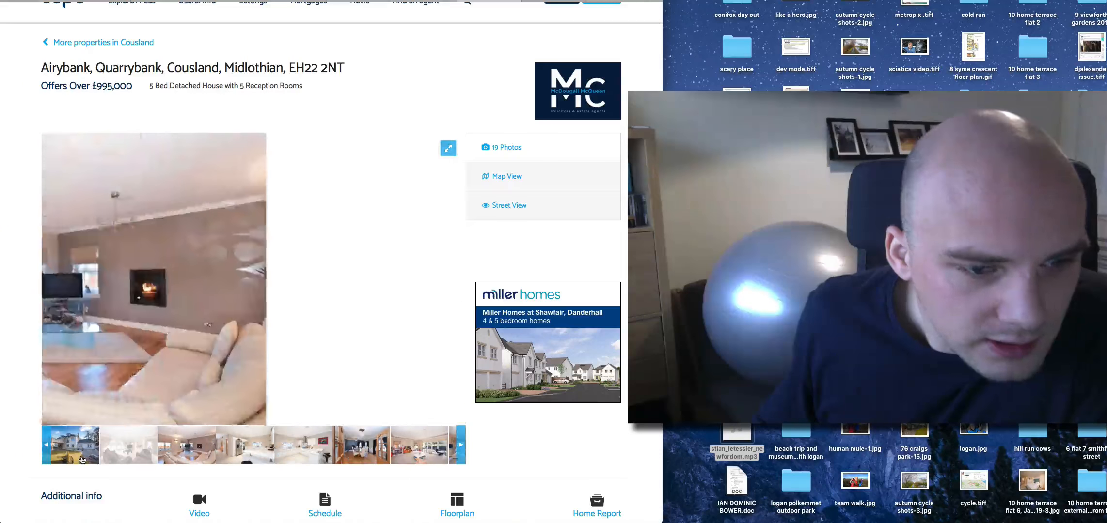
click(70, 446)
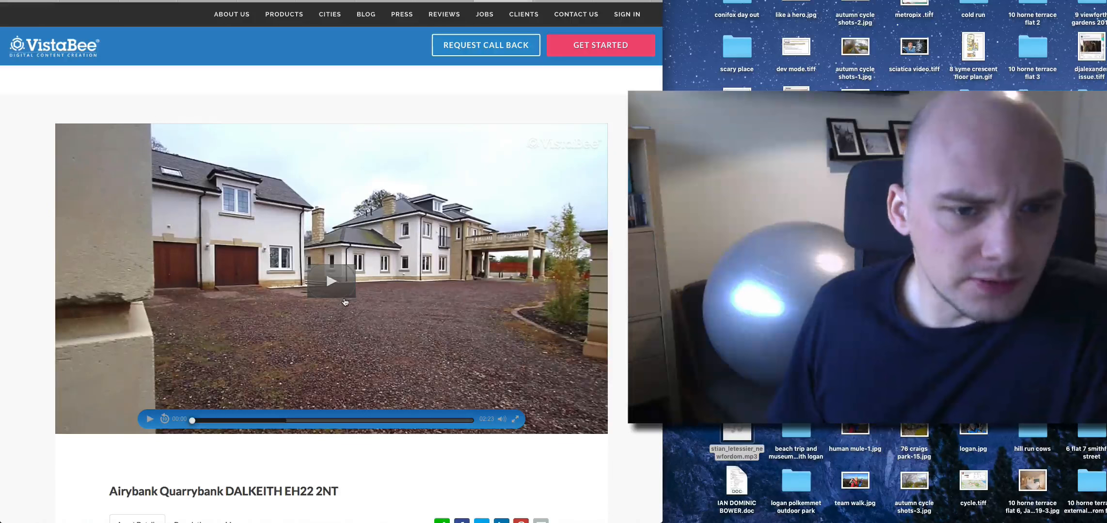
mouse_move(334, 287)
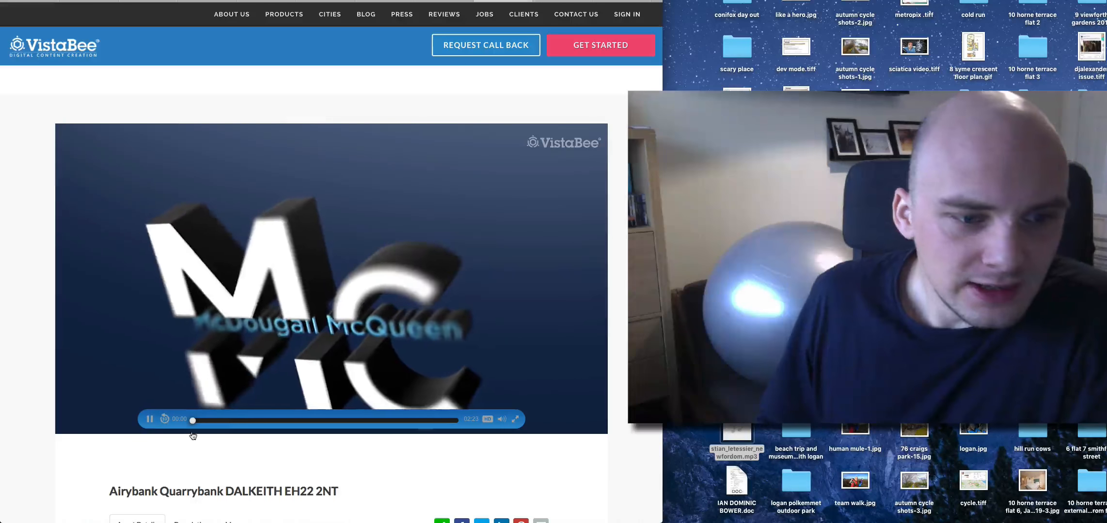
Scrub the VistaBee Airybank video past the McDougall McQueen logo intro.
click(502, 419)
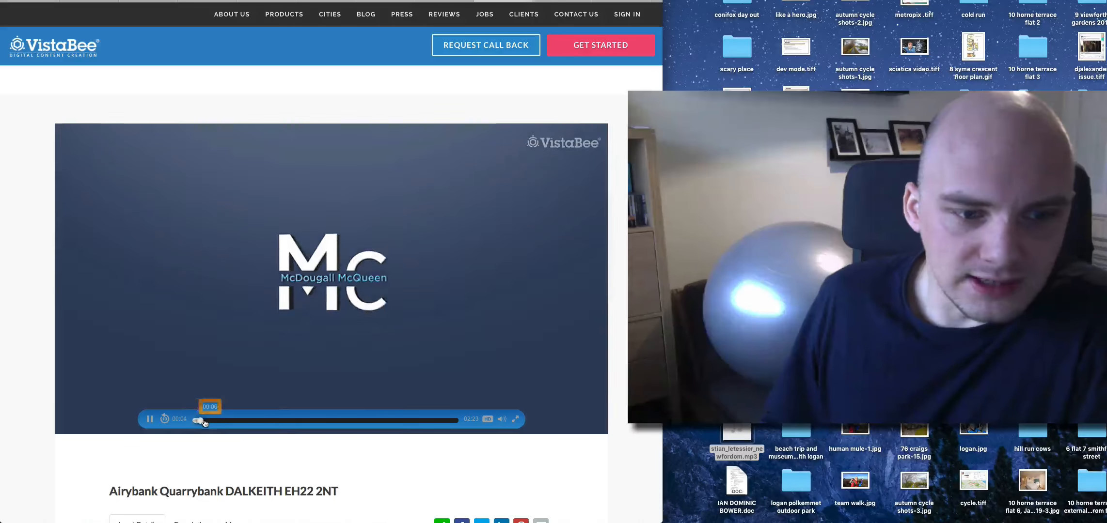
click(150, 419)
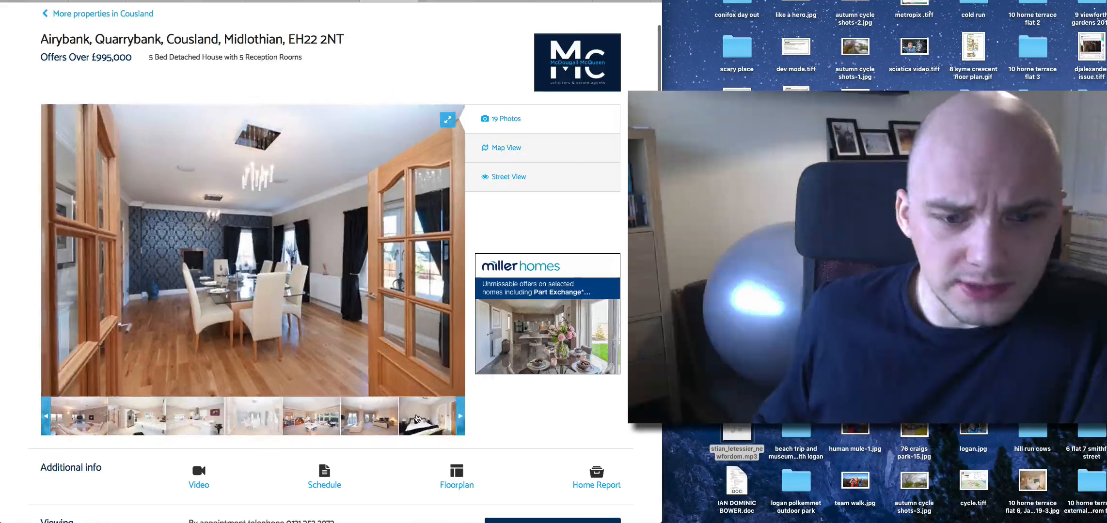
Step through the Airybank gallery photos from the dining room to the attic kitchen.
click(460, 417)
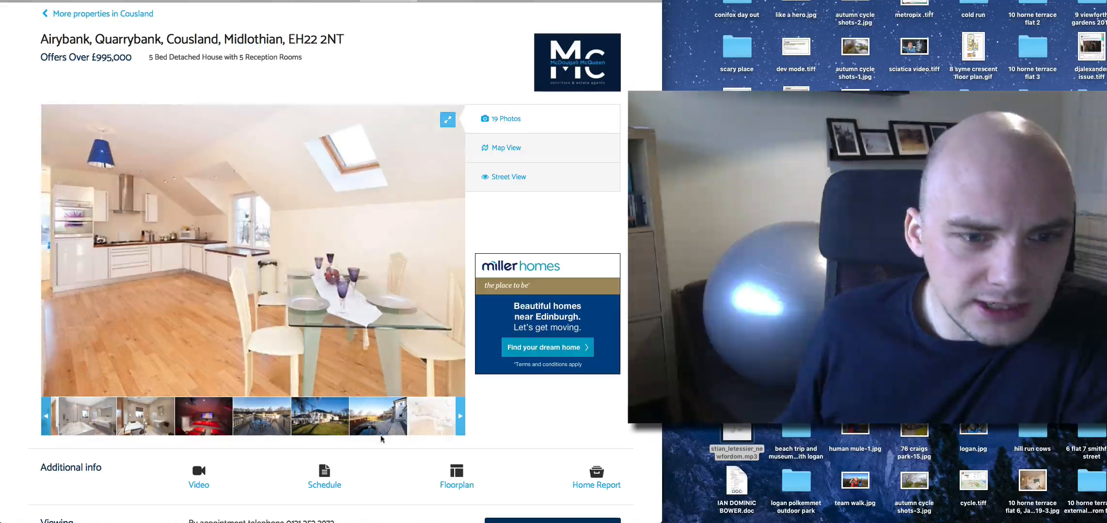
click(259, 423)
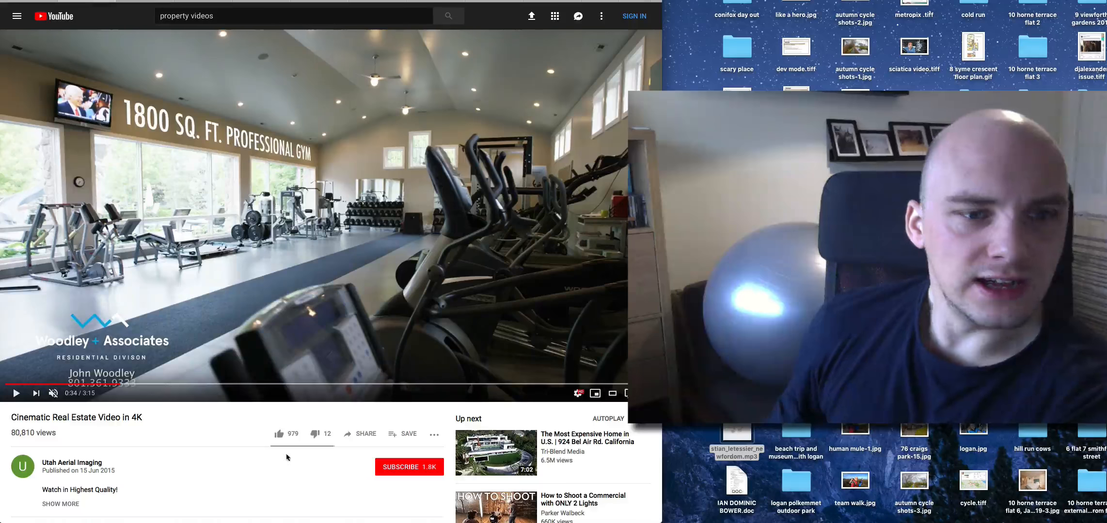
mouse_move(315, 388)
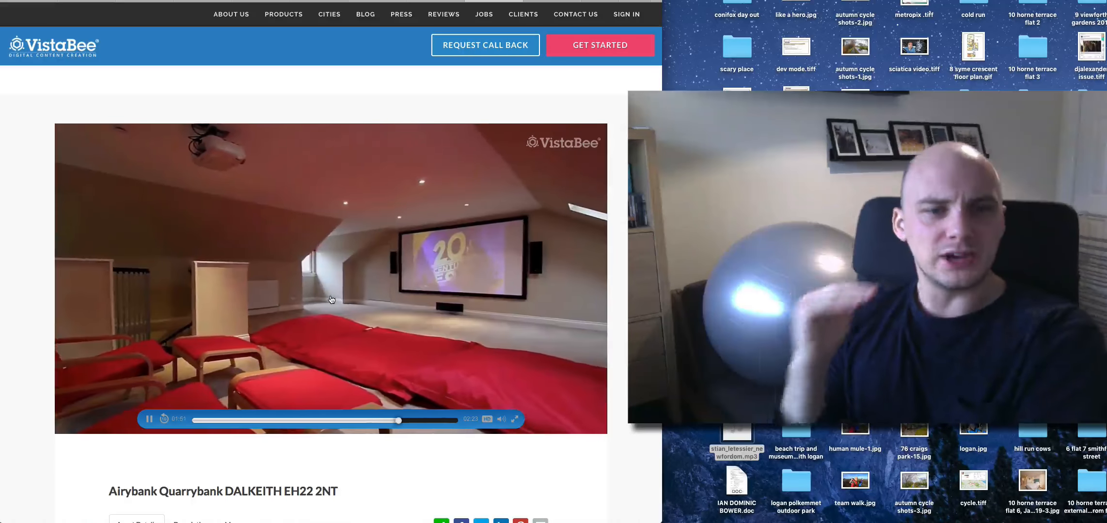
mouse_move(450, 366)
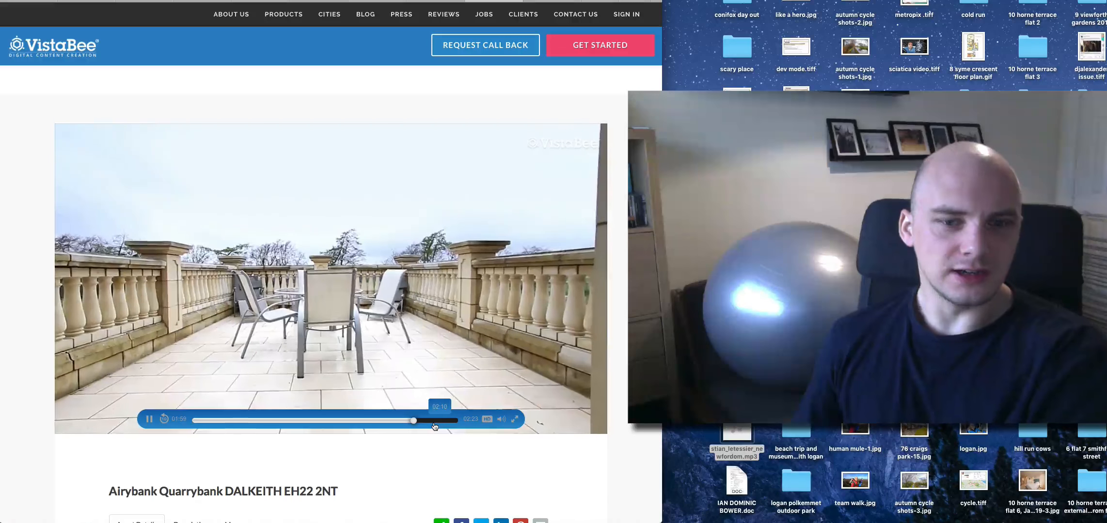
click(149, 419)
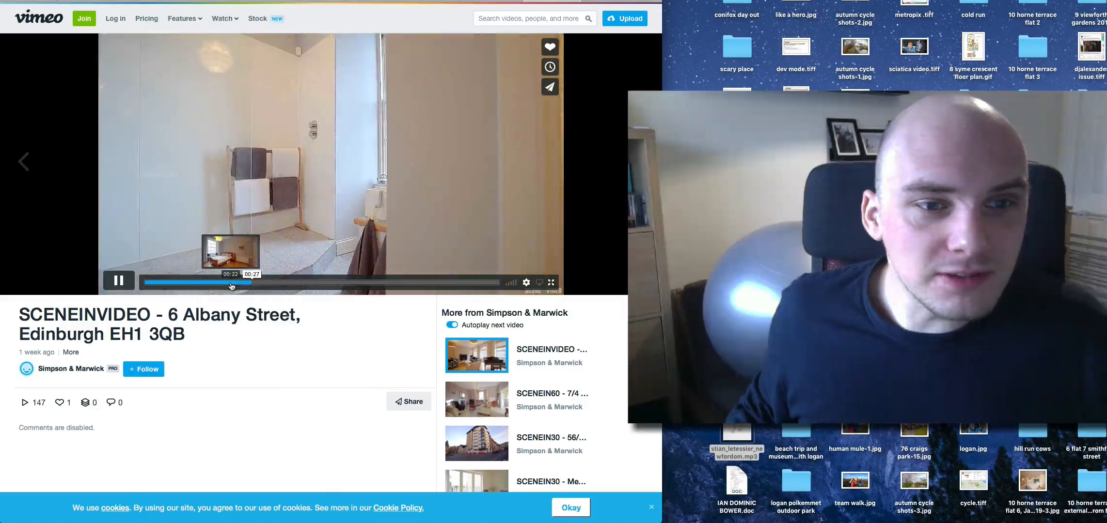
click(181, 284)
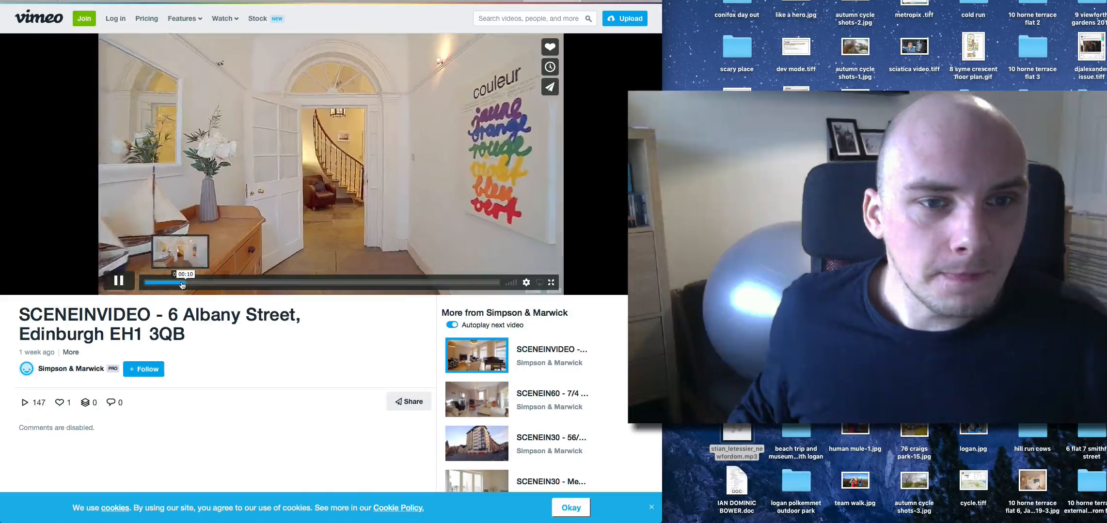